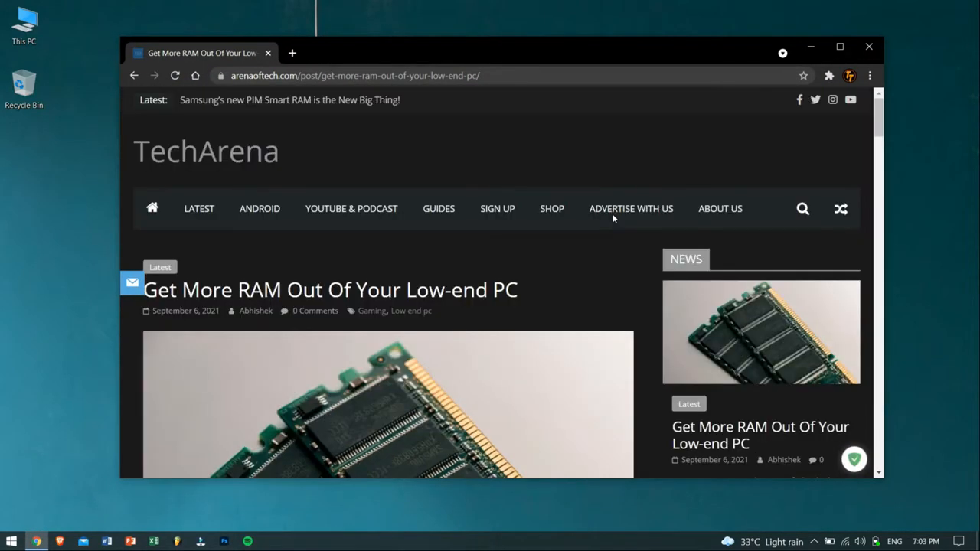
- Follow the TechArena article's DOWNLOAD link so the Sordum page downloads ReduceMemory.zip
scroll(down, 3)
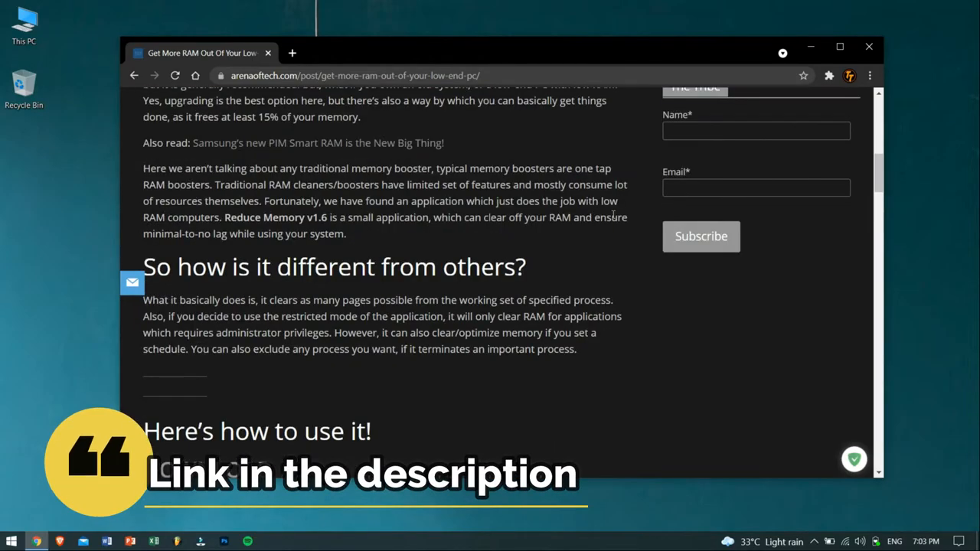
scroll(down, 3)
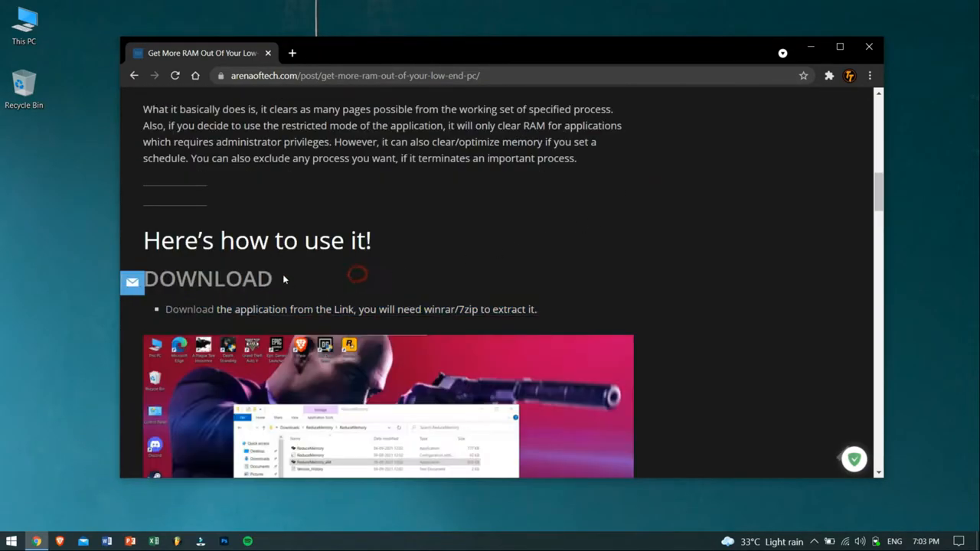
click(208, 279)
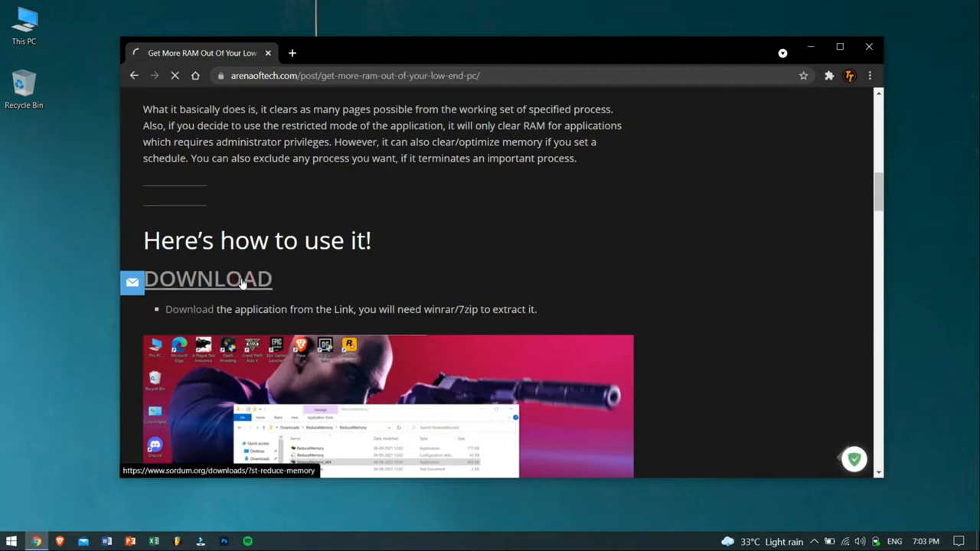
click(208, 279)
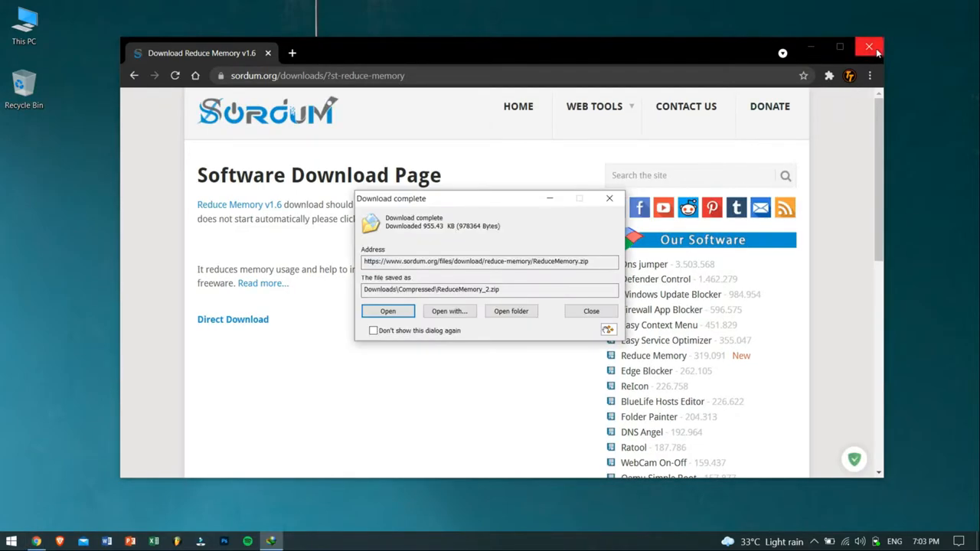
- Minimize Chrome and open the extracted ReduceMemory folder in File Explorer
click(870, 46)
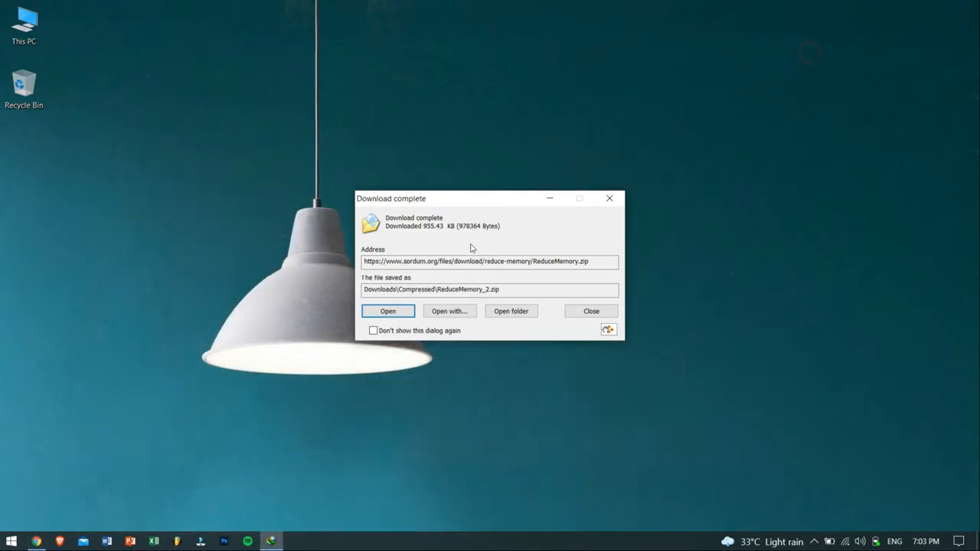
click(387, 311)
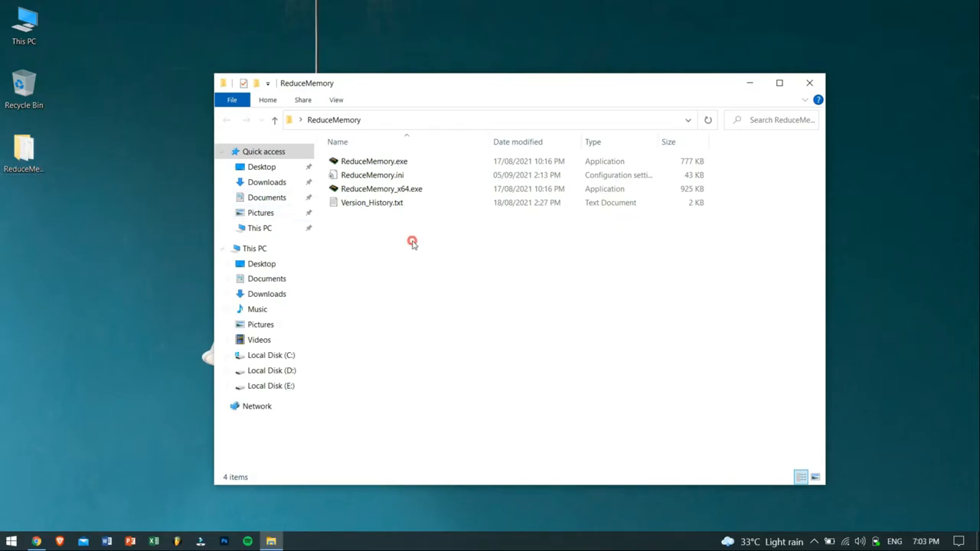
- Show the ReduceMemory folder's files as large icons
click(374, 161)
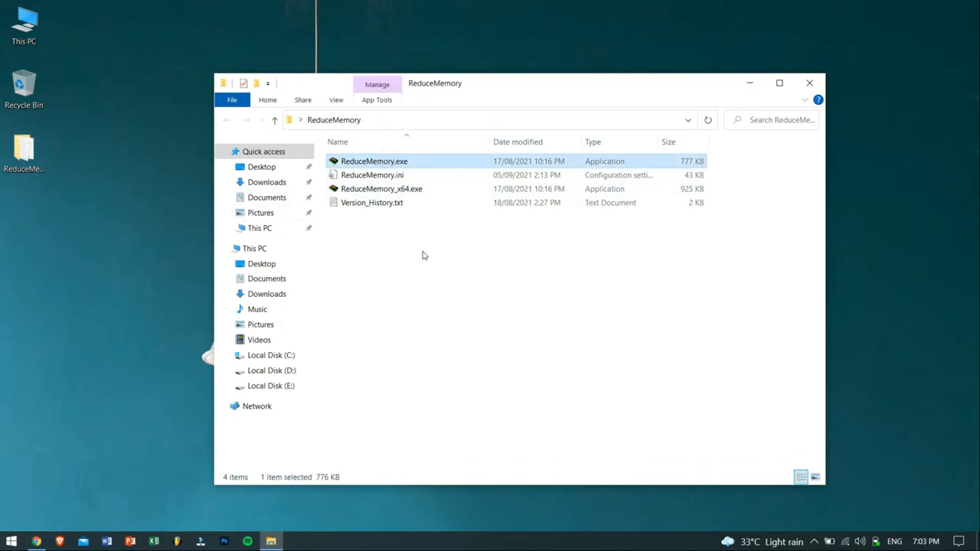
mouse_move(417, 242)
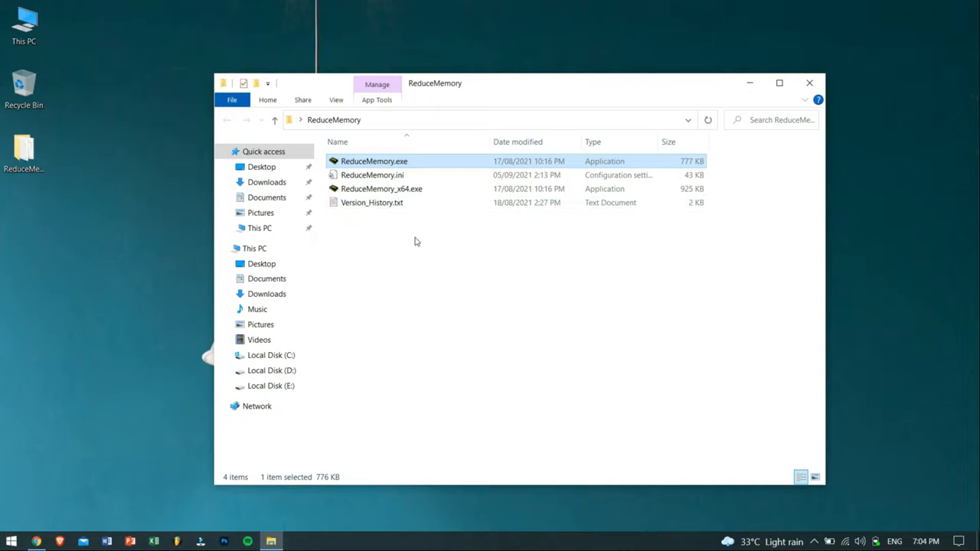
click(381, 189)
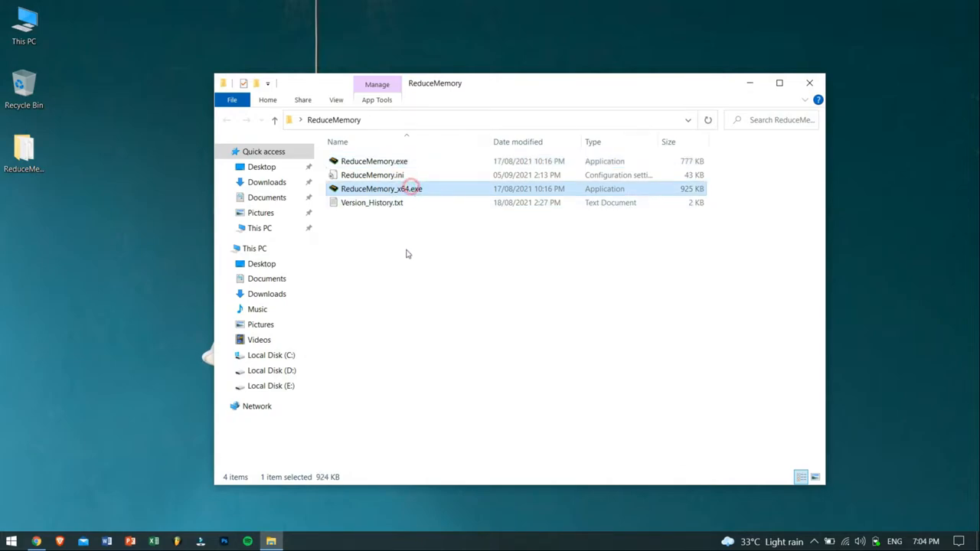
right_click(406, 253)
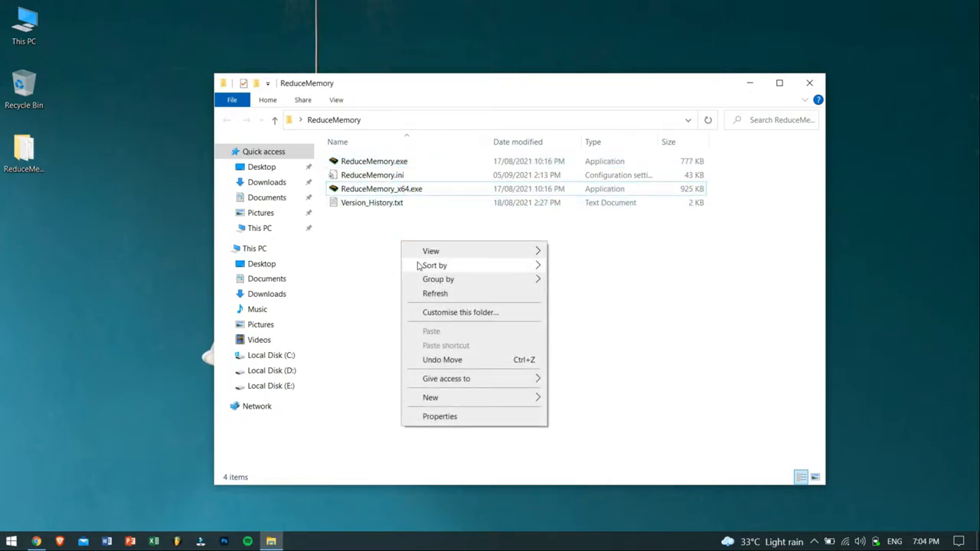
click(430, 251)
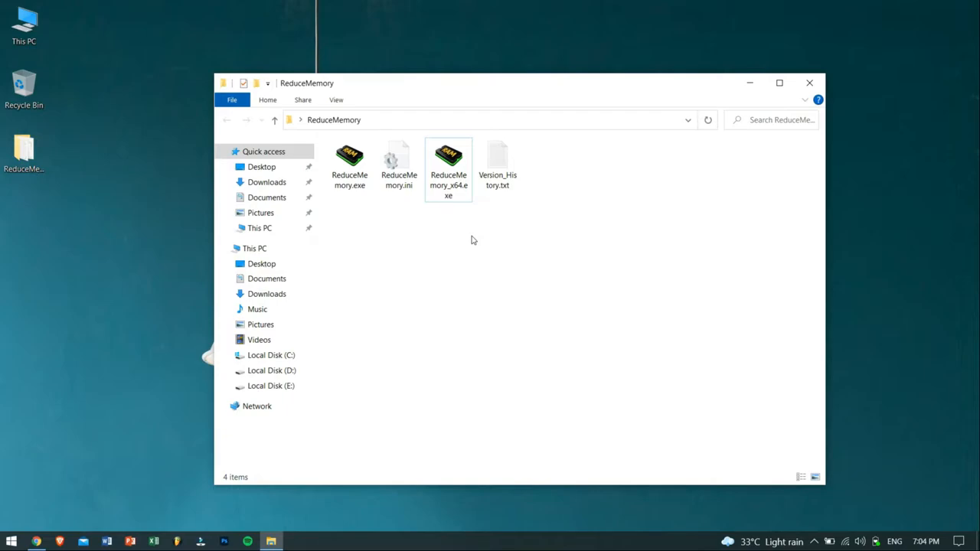
- Run ReduceMemory_x64.exe as administrator
click(449, 166)
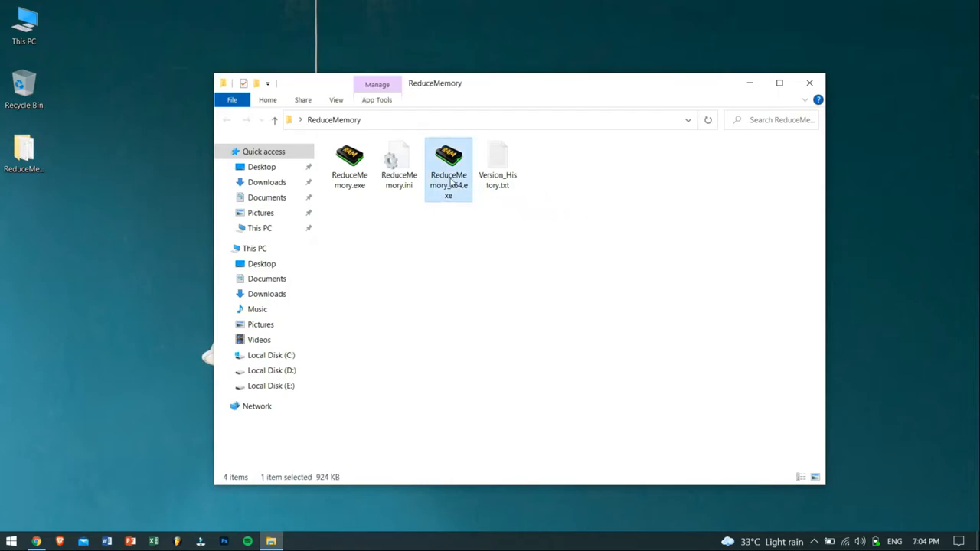
right_click(447, 168)
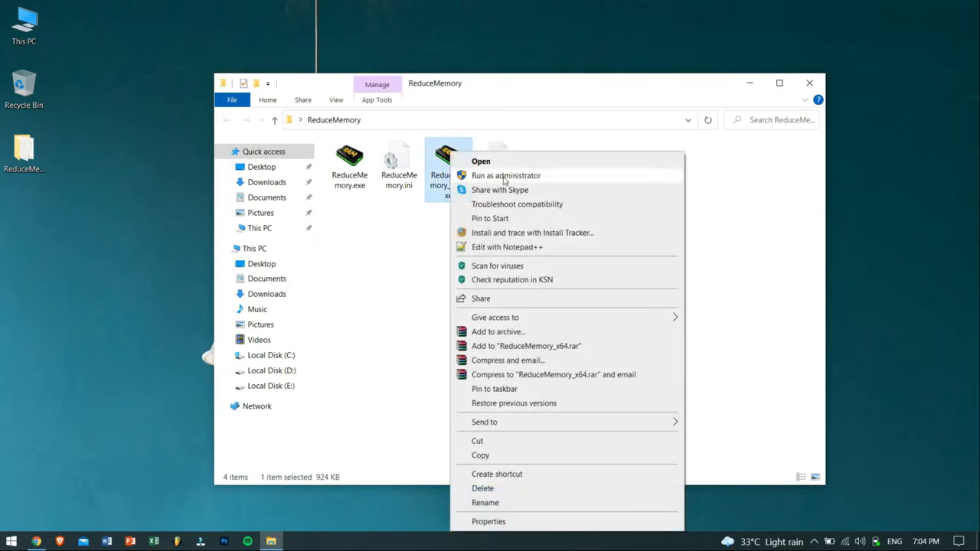
click(481, 161)
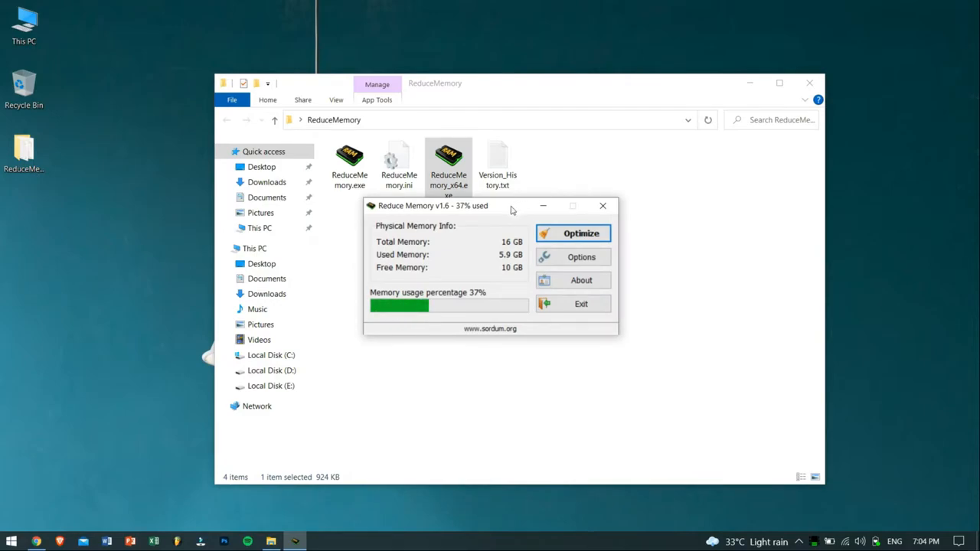
- Close File Explorer and move the Reduce Memory window, showing 37% usage, to a clear desktop spot
drag(490, 205, 496, 229)
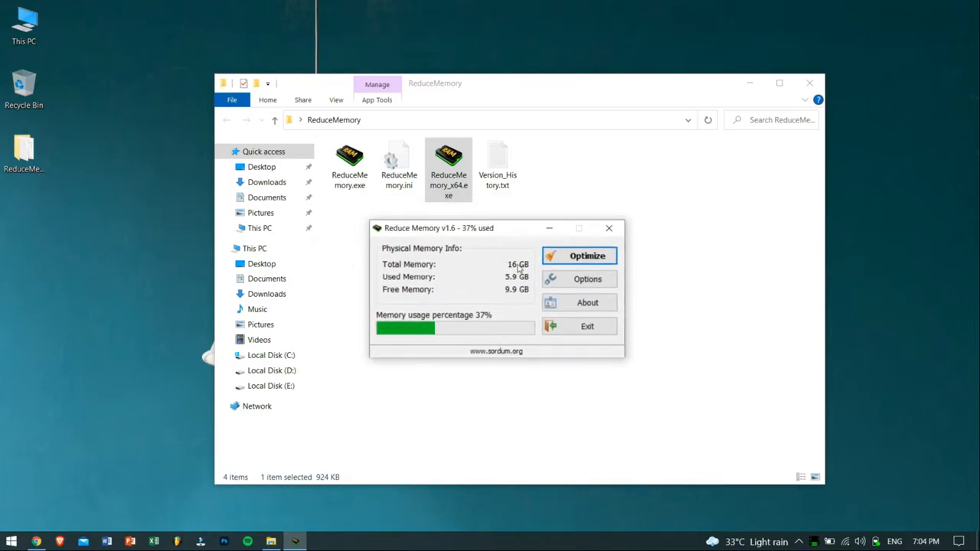
mouse_move(517, 247)
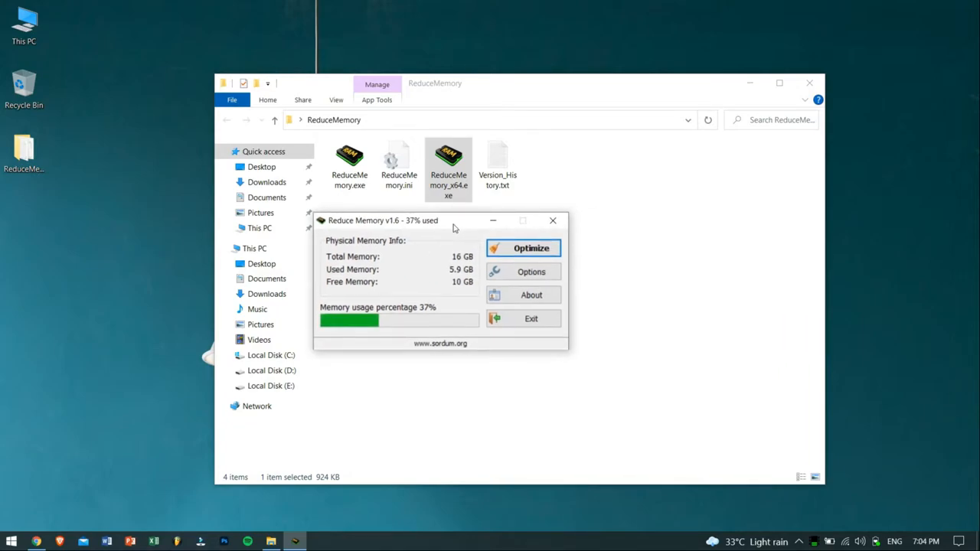
mouse_move(809, 83)
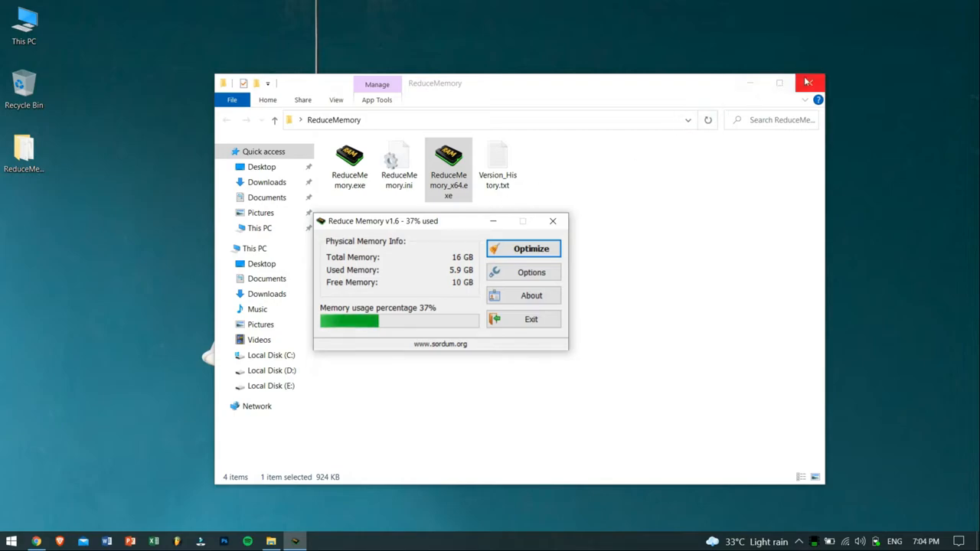
click(809, 83)
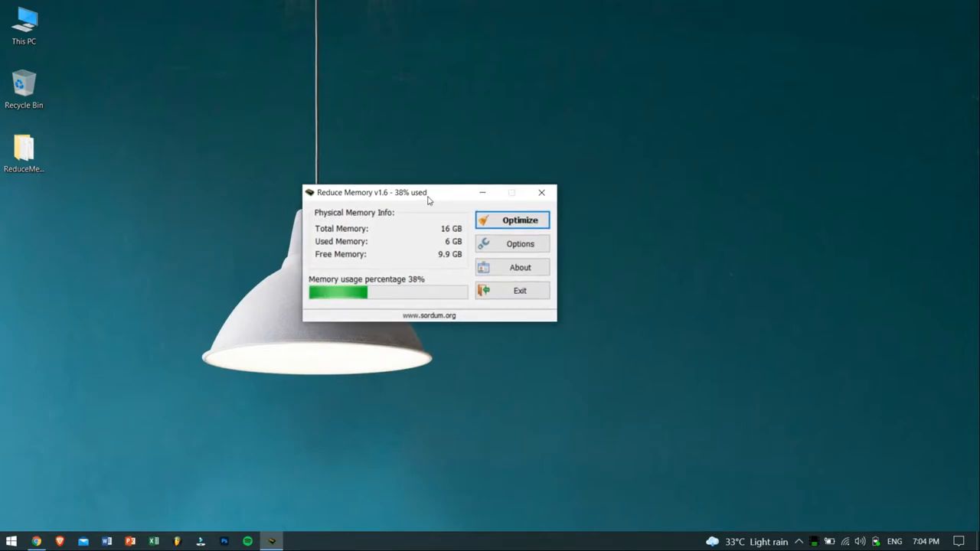
drag(429, 193, 353, 163)
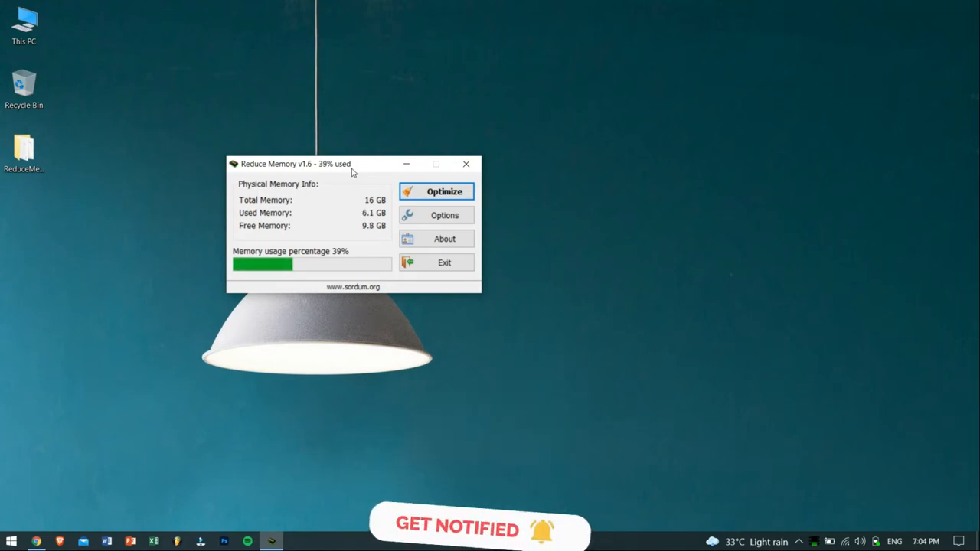
click(444, 192)
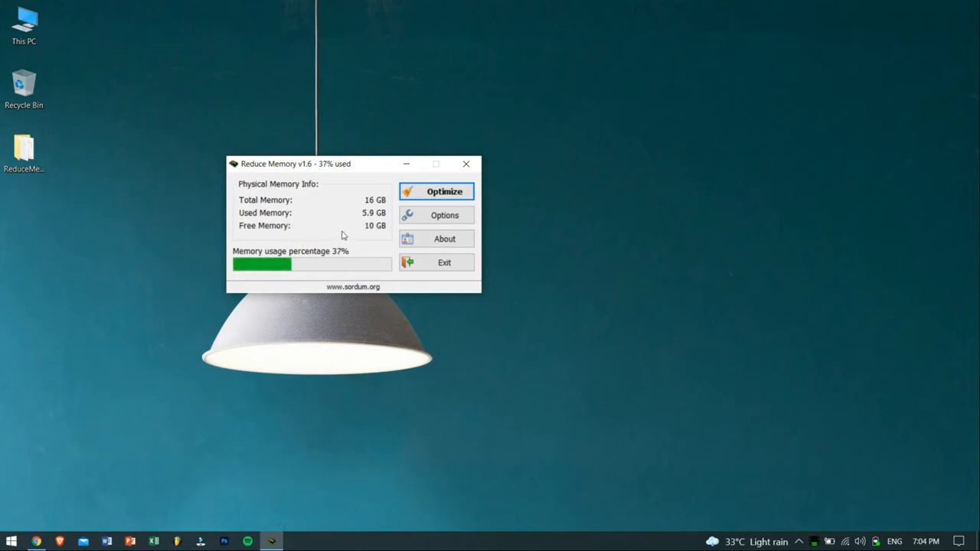
mouse_move(356, 267)
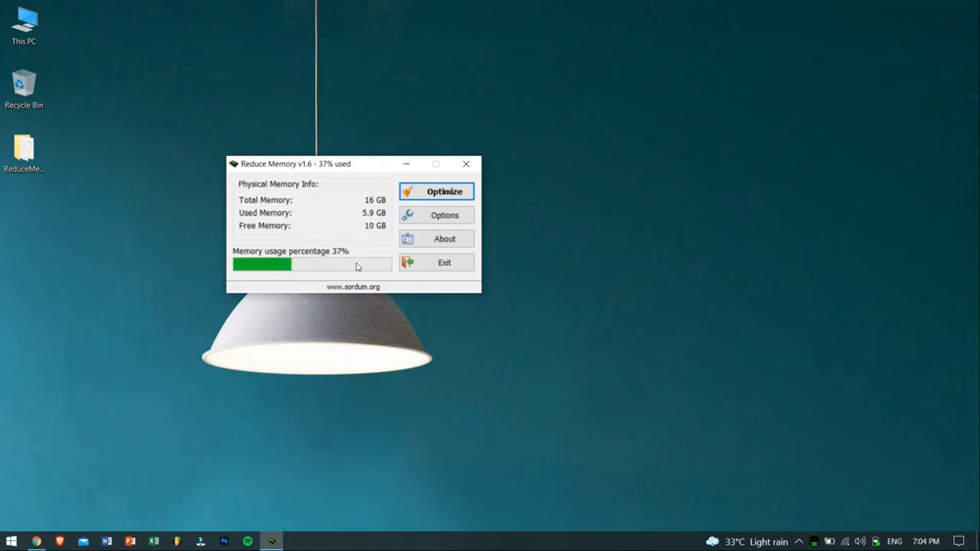
mouse_move(389, 233)
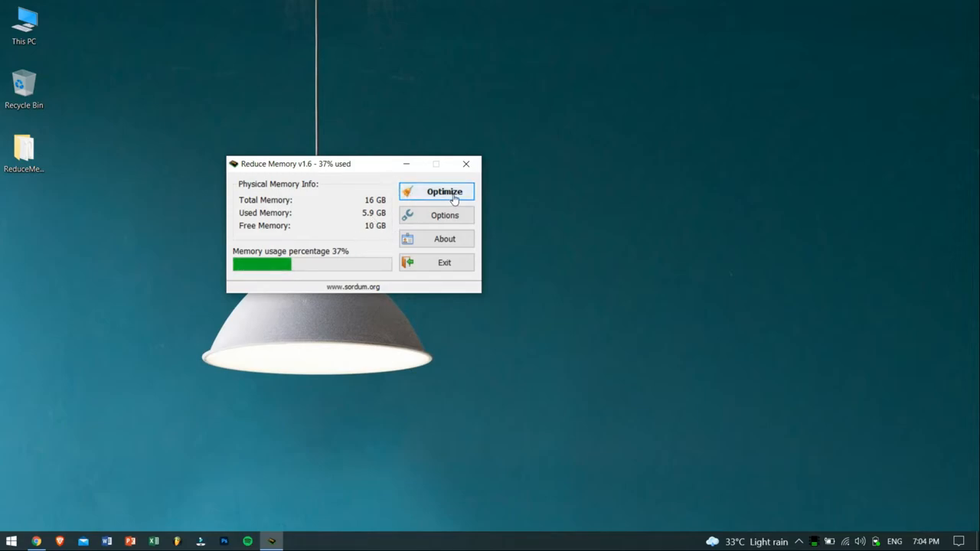
- Run Optimize twice, recovering about 1 GB and dropping memory usage from 37% to 25%
click(444, 192)
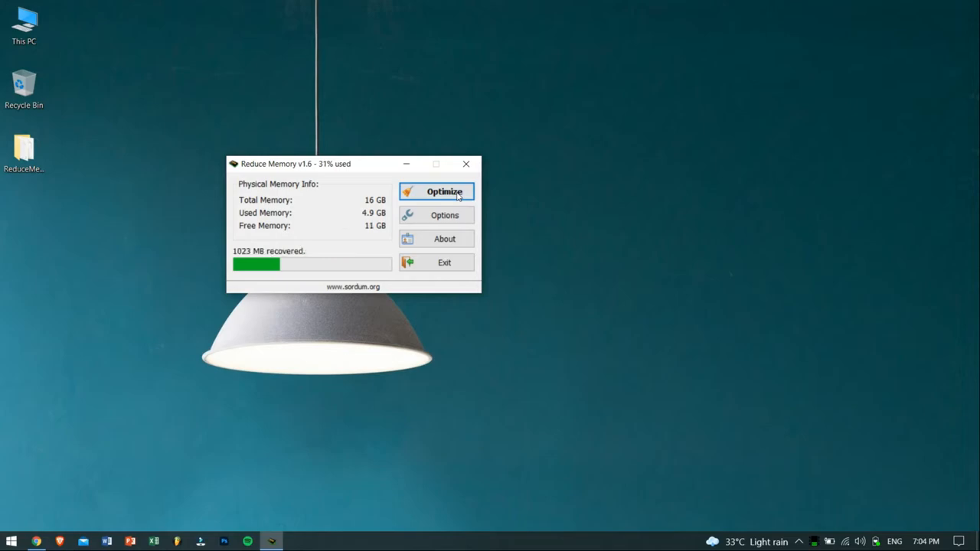
click(444, 191)
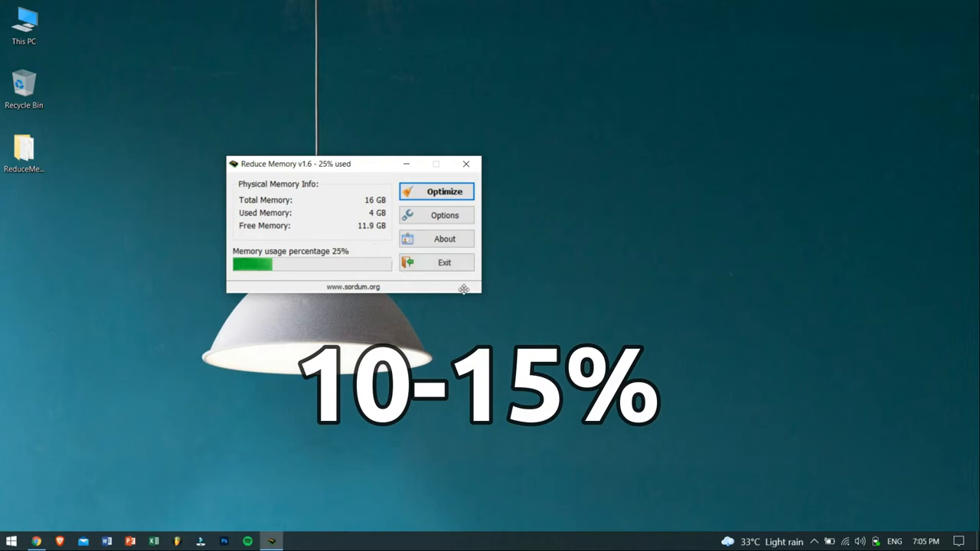
click(815, 542)
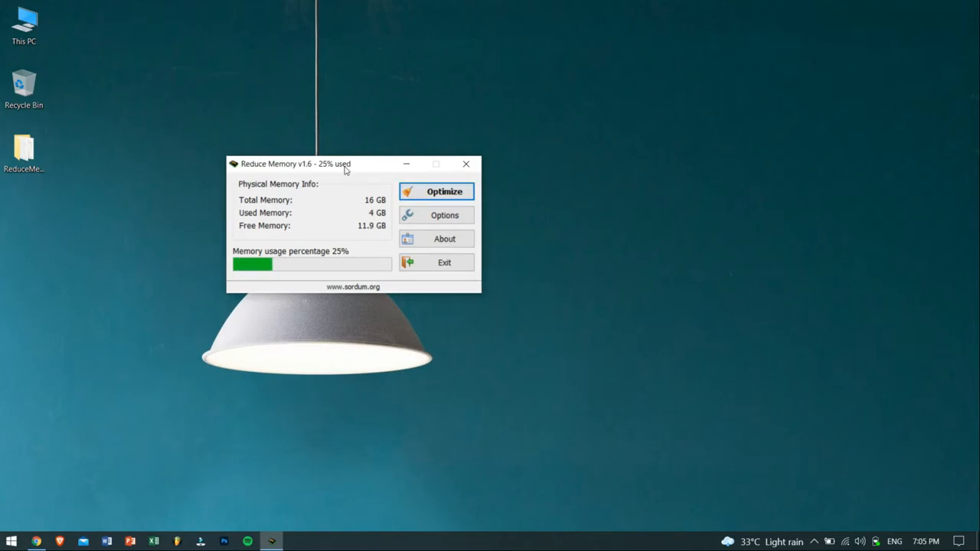
drag(296, 162, 478, 146)
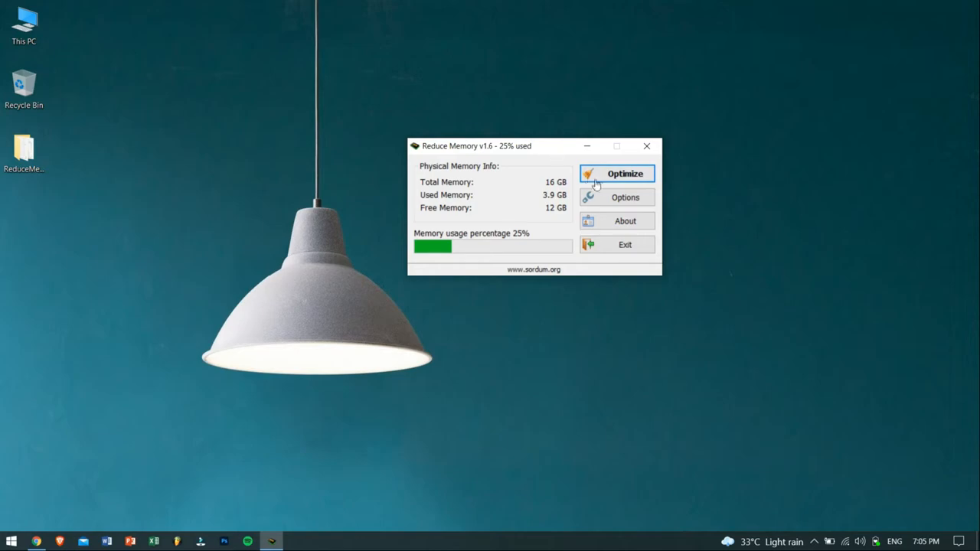
click(625, 197)
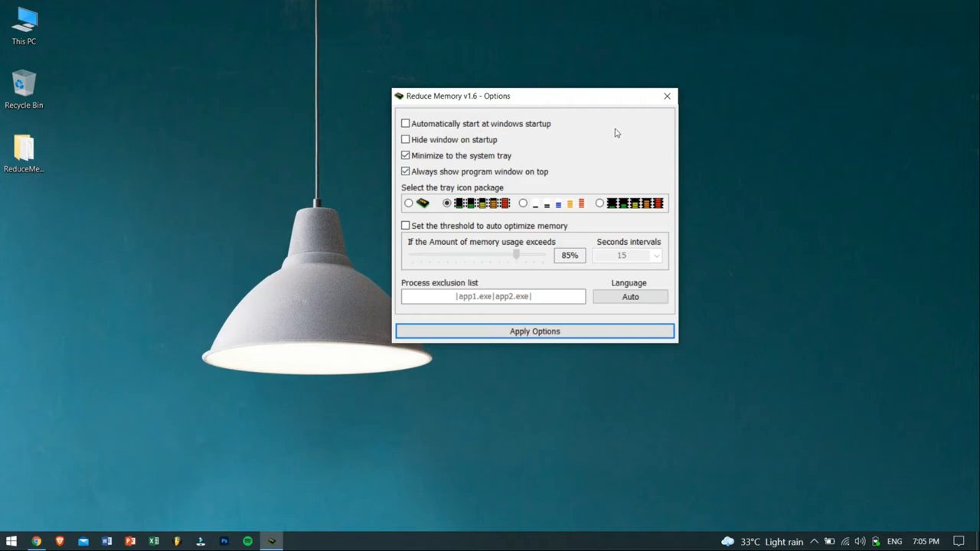
mouse_move(665, 95)
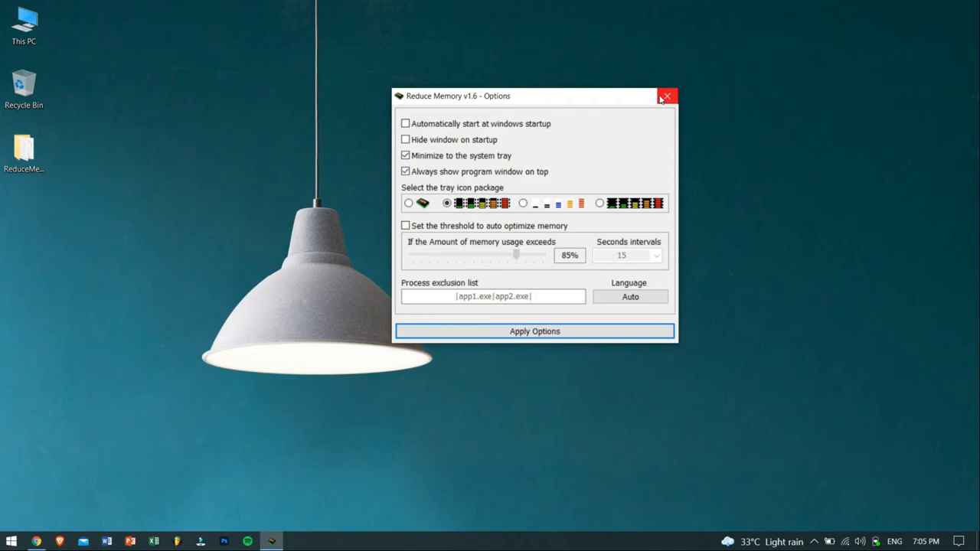
click(665, 95)
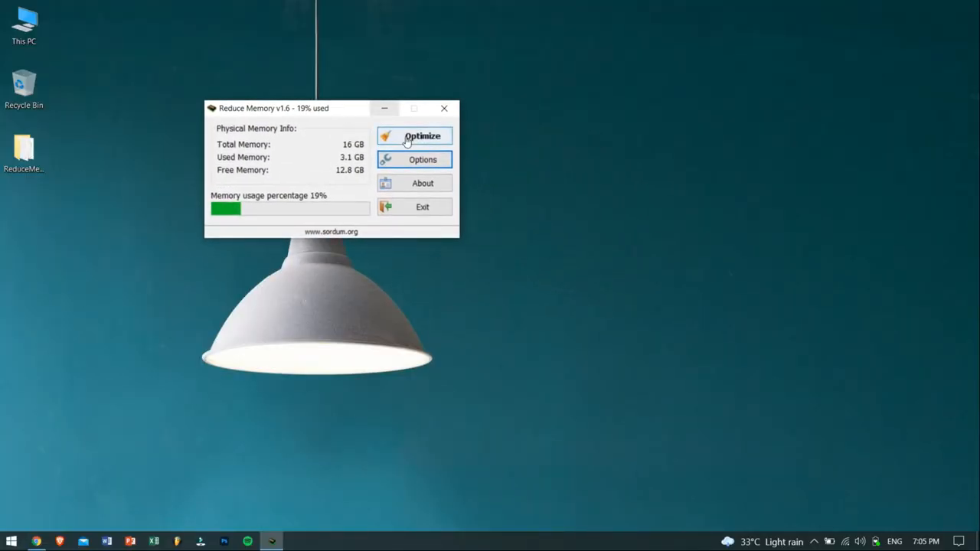
mouse_move(329, 114)
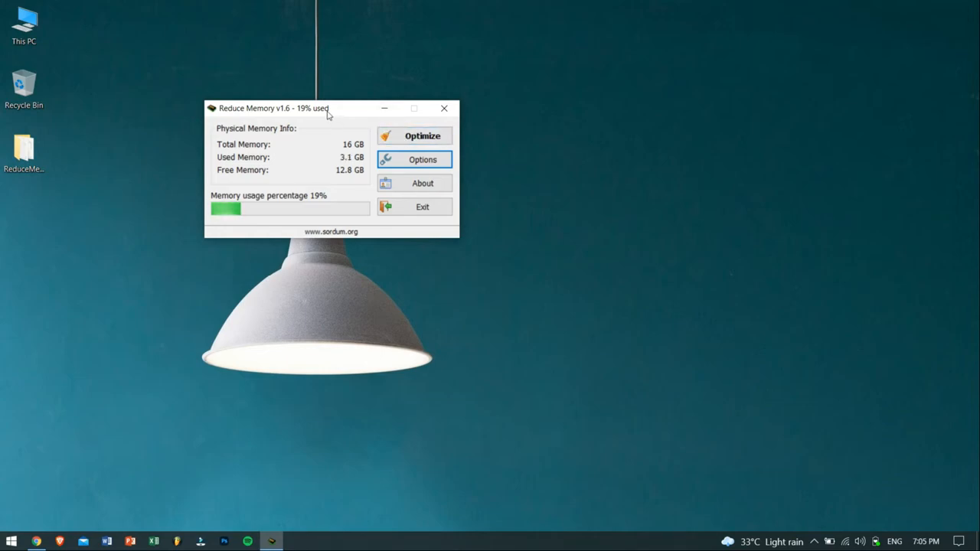
mouse_move(444, 107)
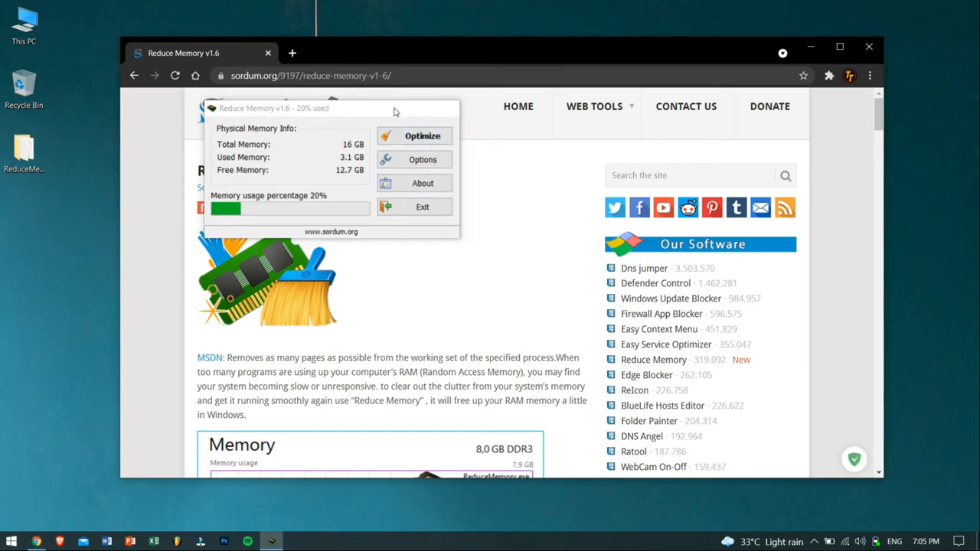
- Close Chrome and refresh the empty desktop
click(423, 206)
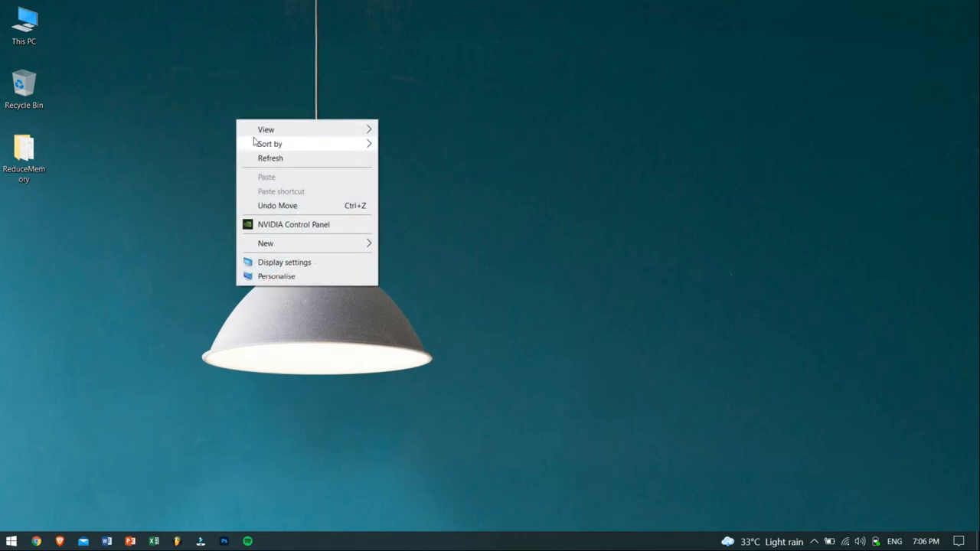
click(269, 158)
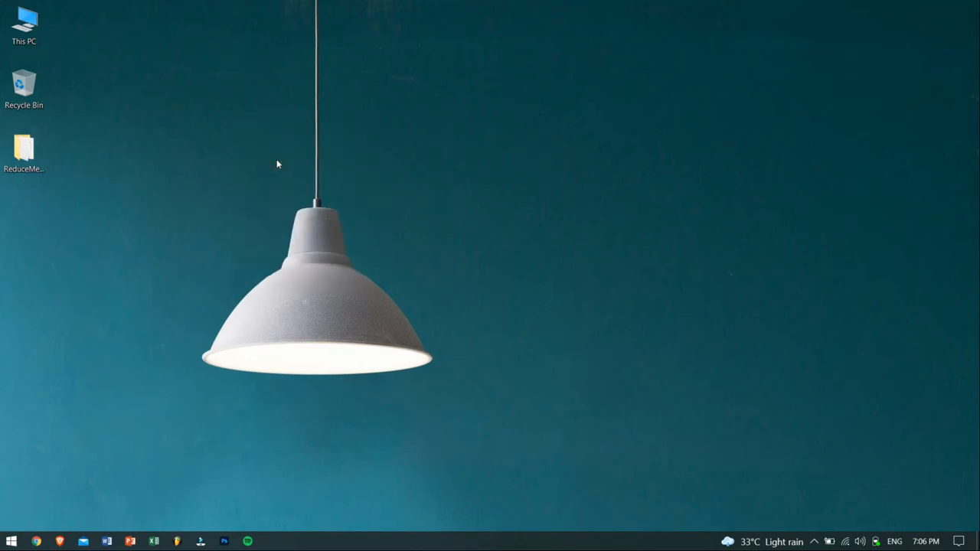